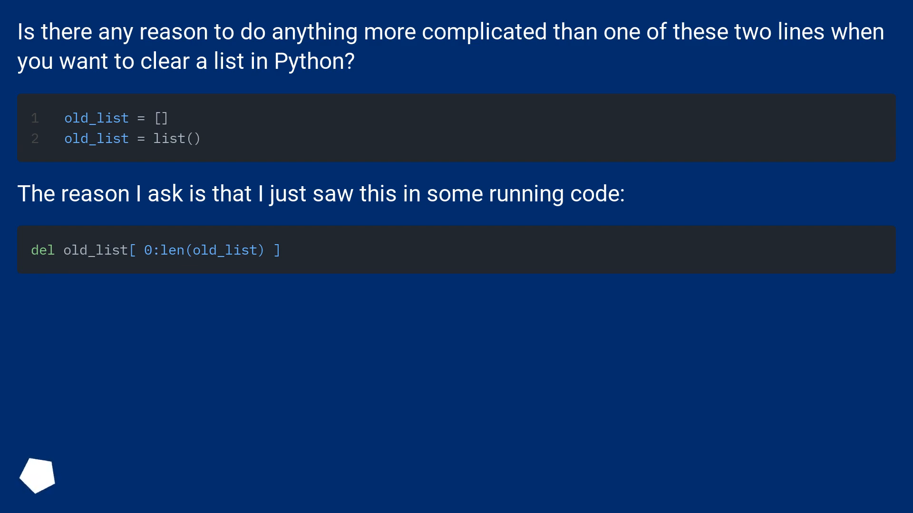
scroll(down, 3)
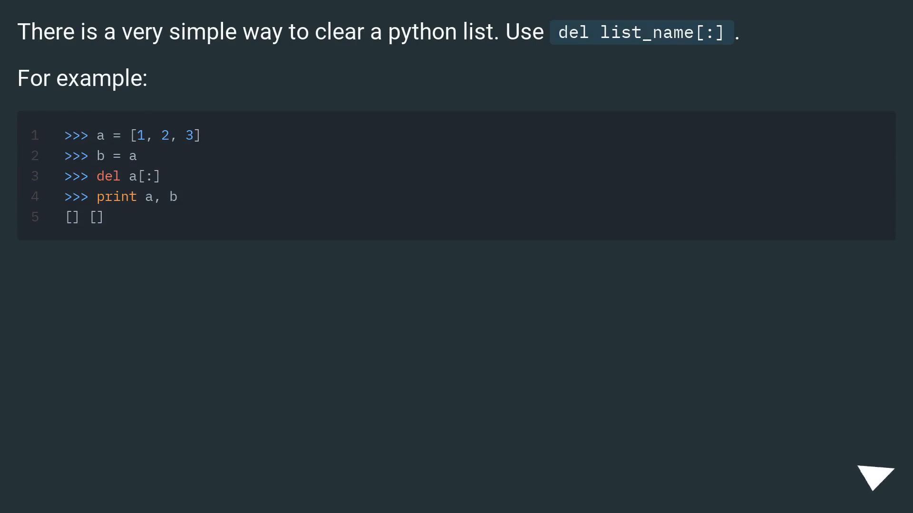
click(876, 477)
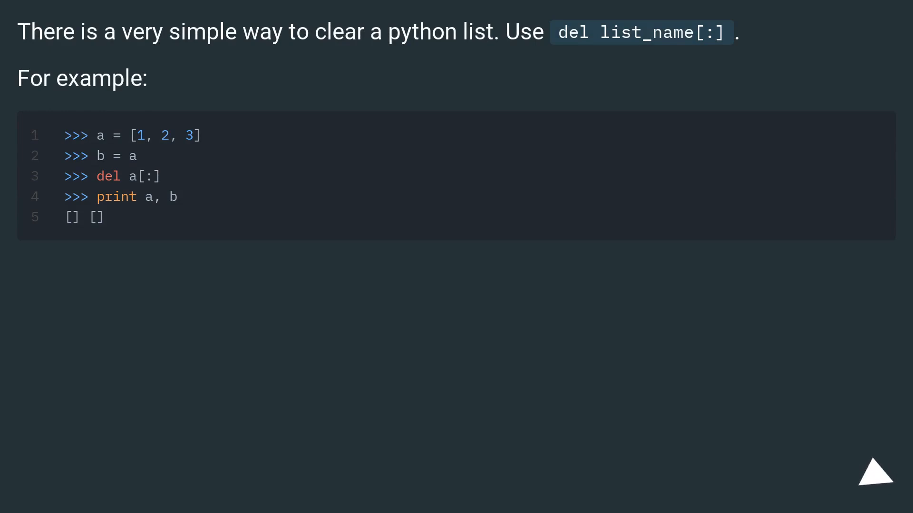
click(875, 473)
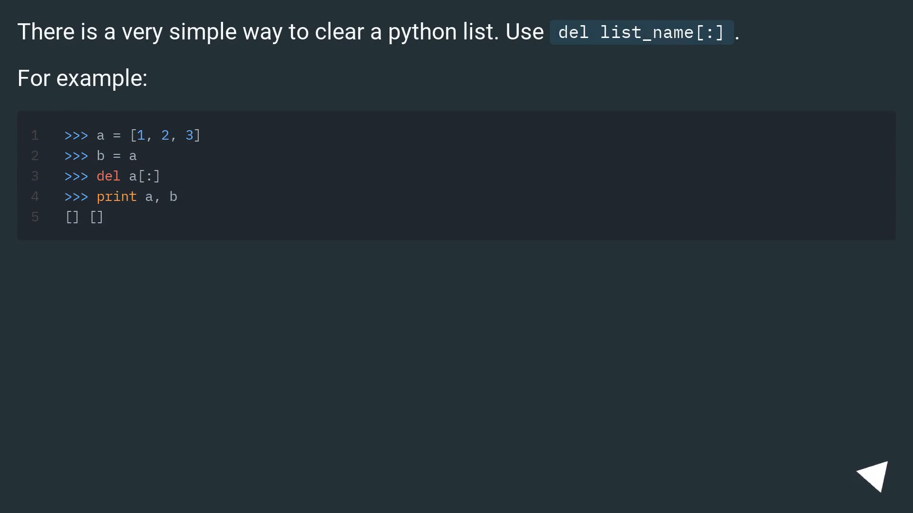
click(876, 474)
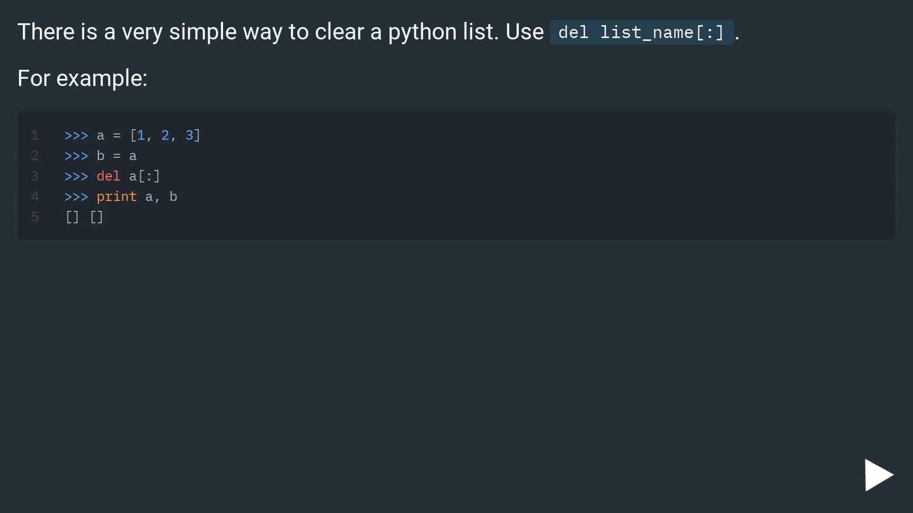
click(878, 475)
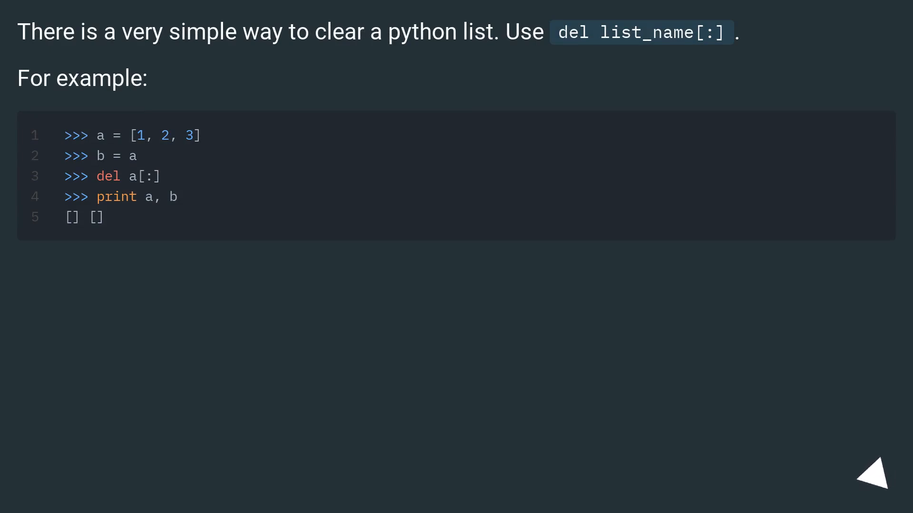